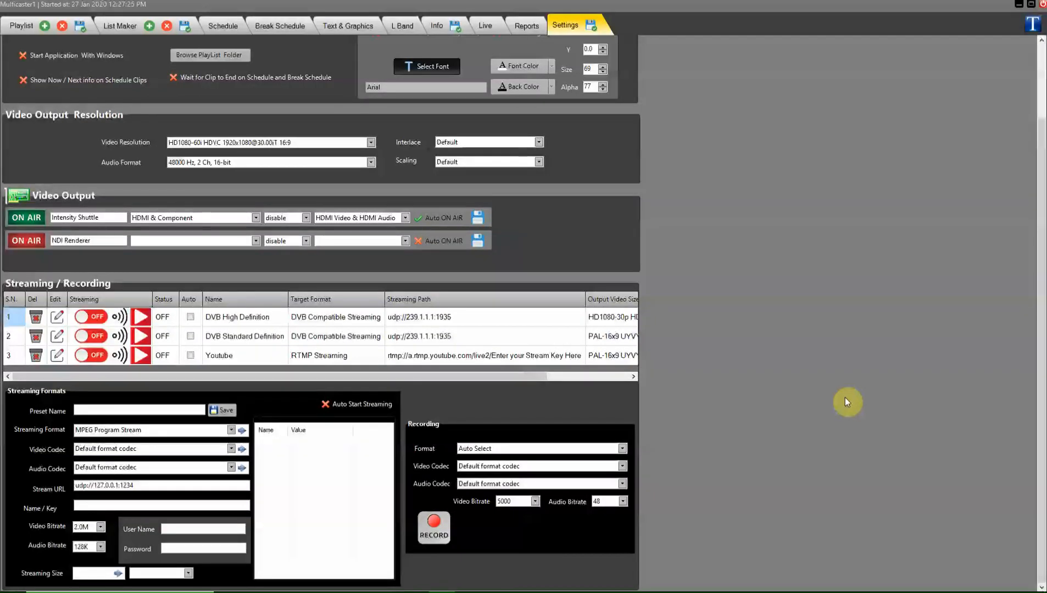
{"action": "mouse_move", "coordinate": [446, 357]}
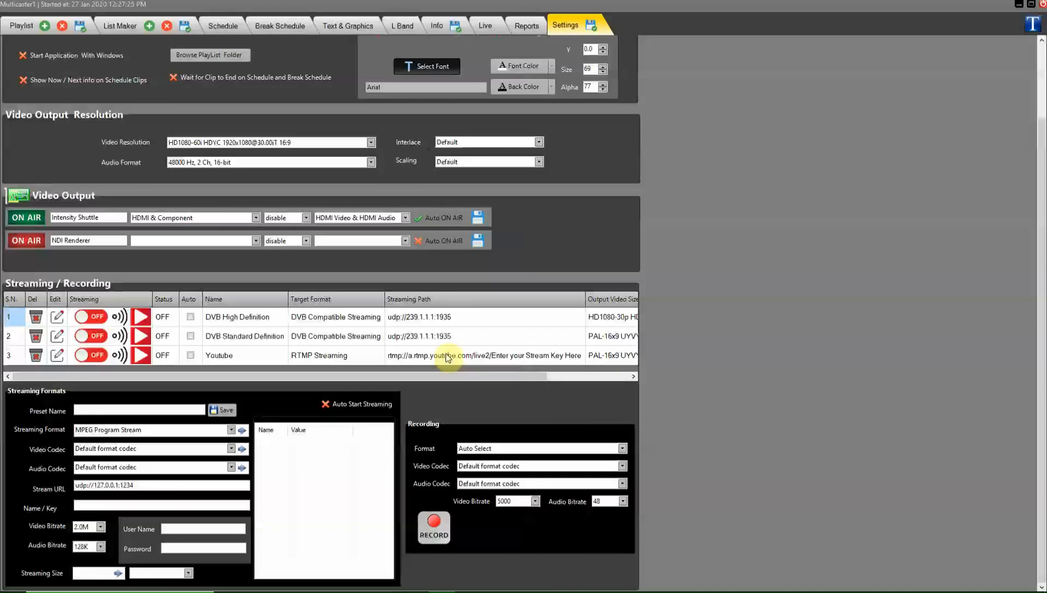
{"action": "mouse_move", "coordinate": [273, 360]}
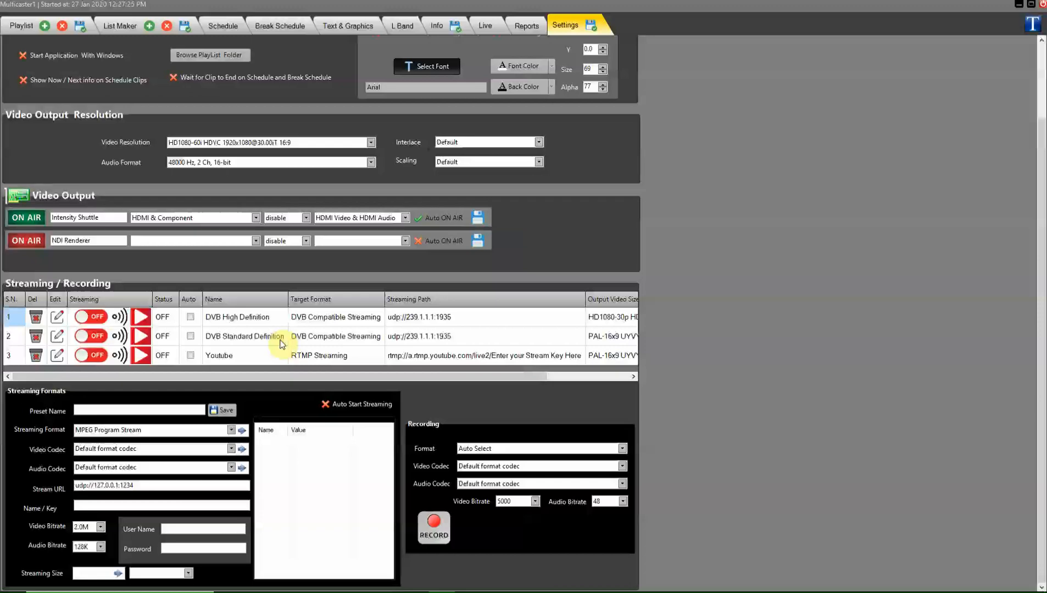
{"action": "mouse_move", "coordinate": [273, 327]}
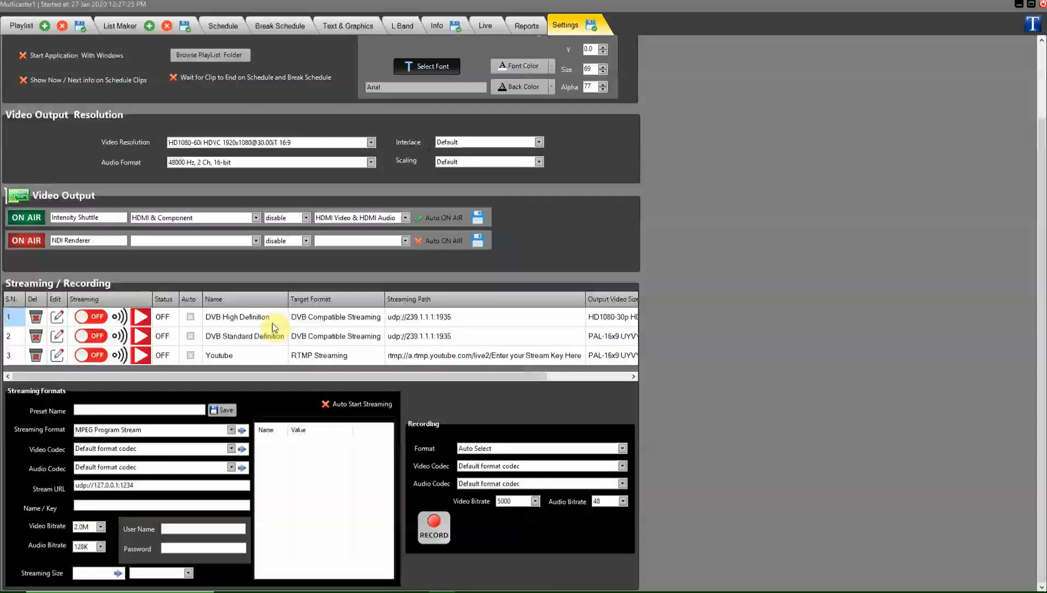
Name the new streaming preset 'Cahnnel 1'
{"action": "left_click", "coordinate": [138, 410]}
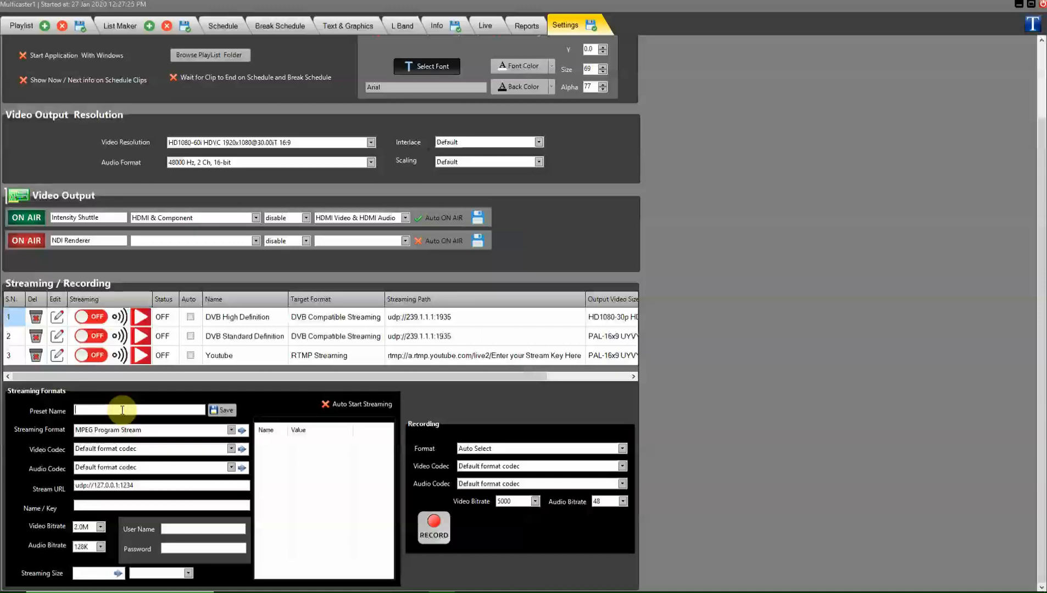
{"action": "type", "text": "Cahnnel"}
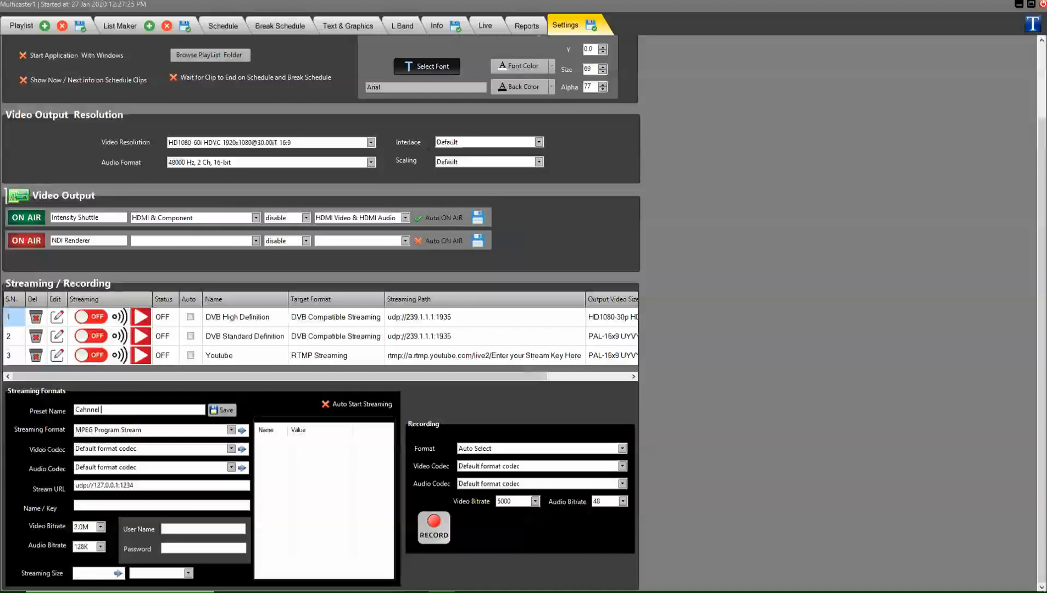
{"action": "type", "text": "1"}
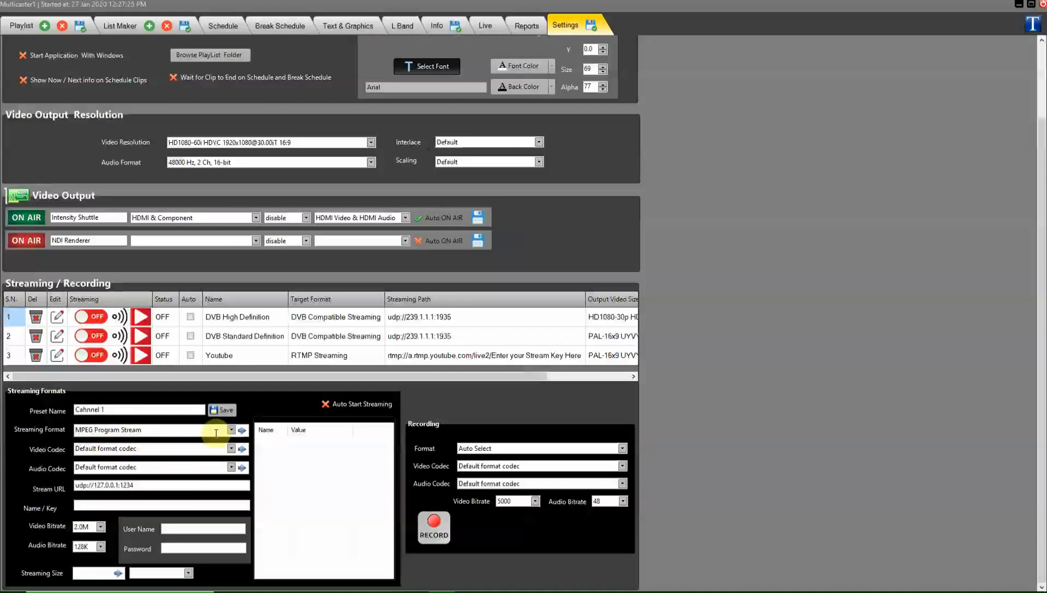
Choose DVB Compatible Streaming format, Cisco OpenH264 Encoder video and MP2 audio codecs
{"action": "left_click", "coordinate": [231, 429]}
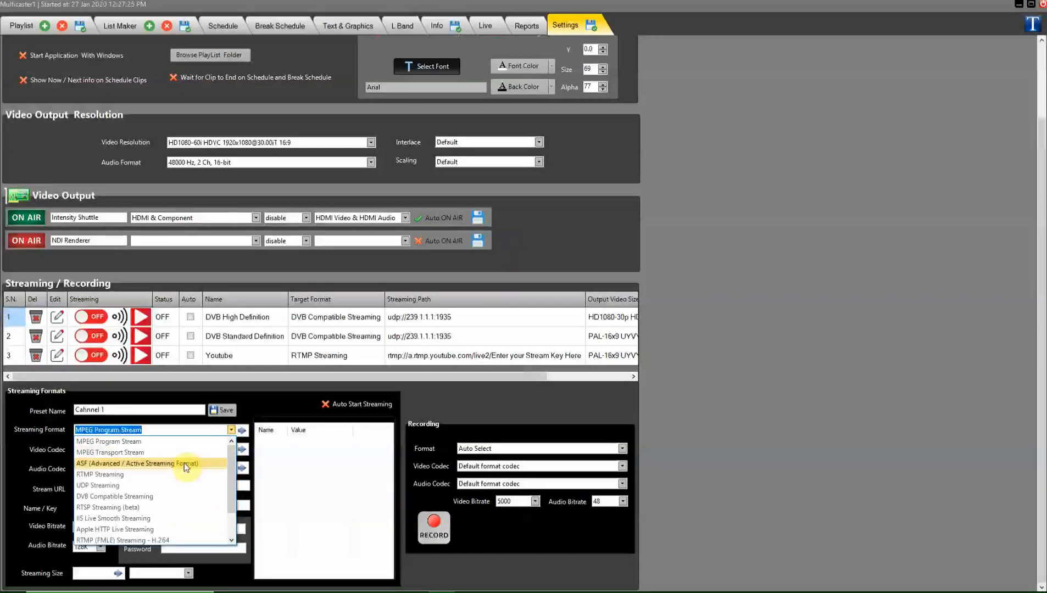
{"action": "mouse_move", "coordinate": [146, 497]}
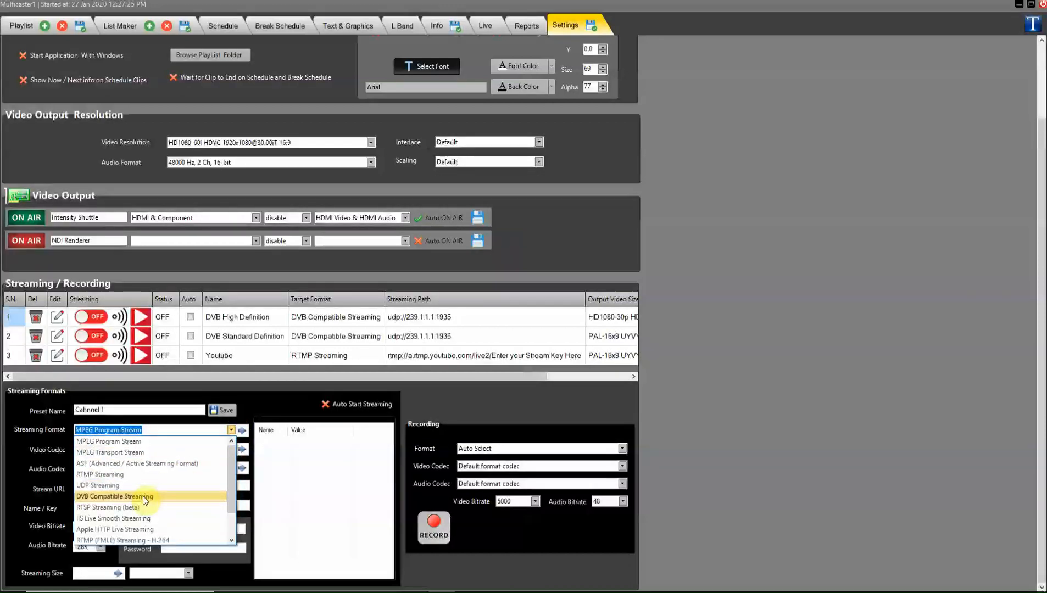
{"action": "left_click", "coordinate": [114, 497]}
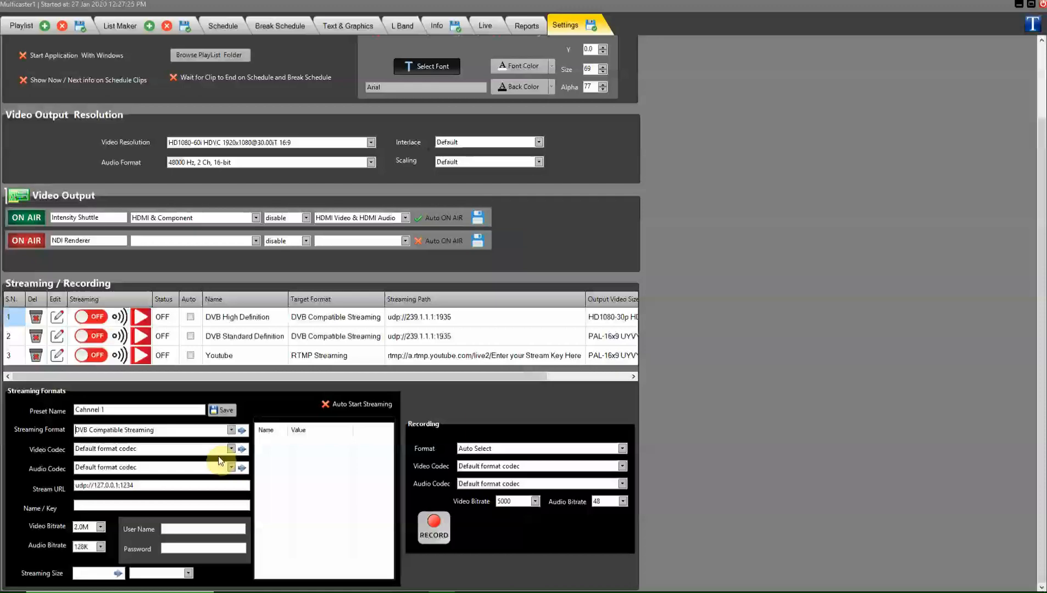
{"action": "left_click", "coordinate": [232, 449]}
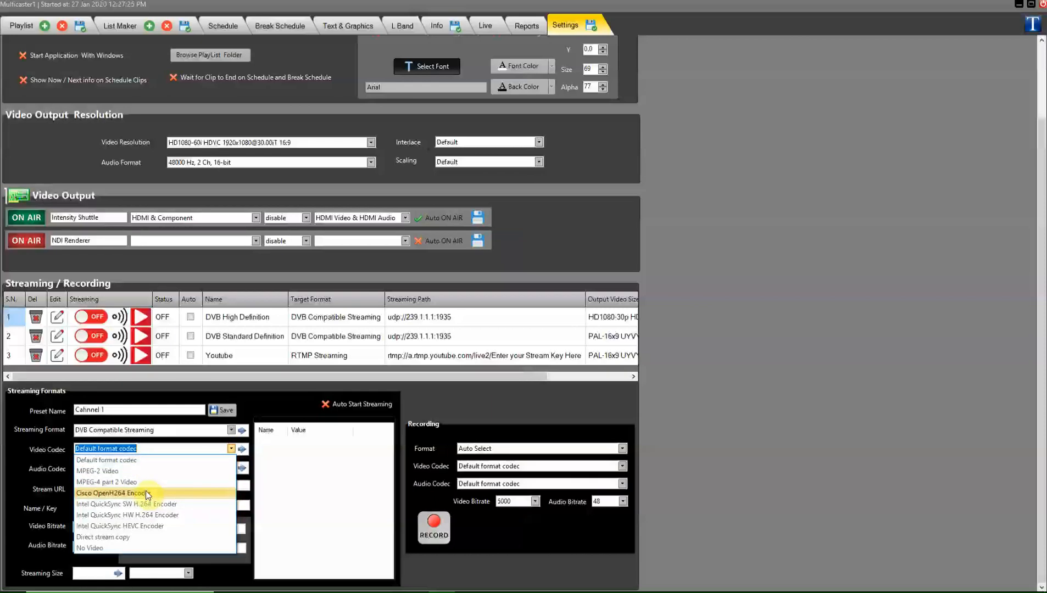
{"action": "left_click", "coordinate": [111, 493]}
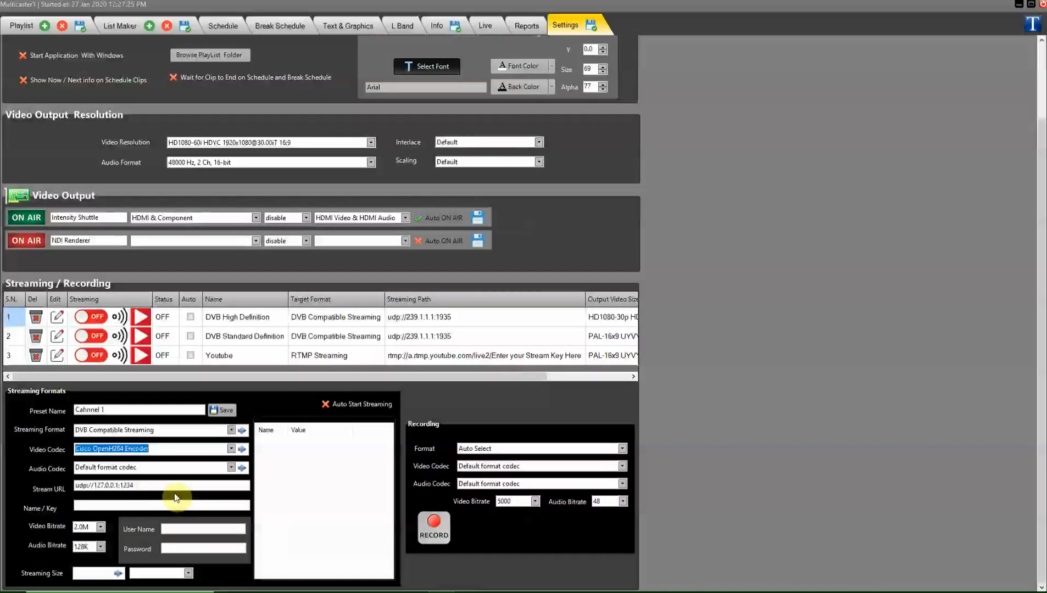
{"action": "left_click", "coordinate": [232, 468]}
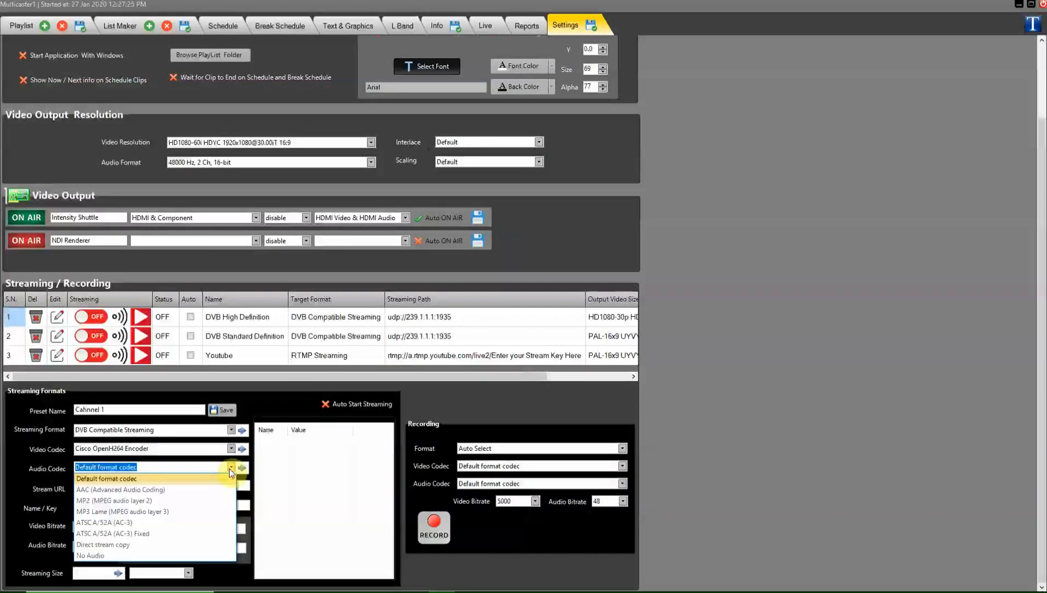
{"action": "mouse_move", "coordinate": [206, 505]}
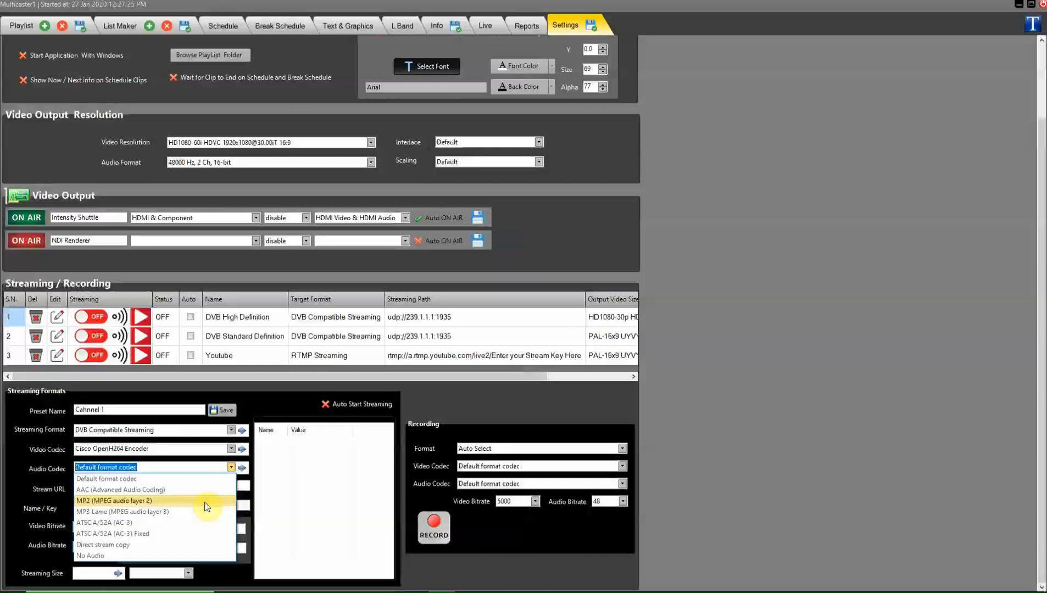
{"action": "mouse_move", "coordinate": [205, 490]}
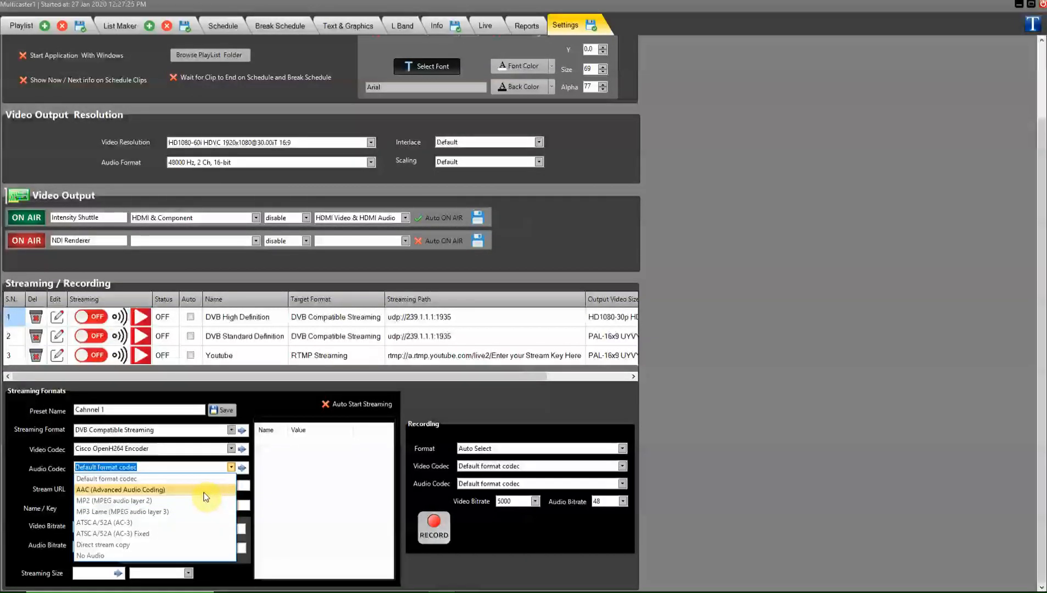
{"action": "mouse_move", "coordinate": [194, 528]}
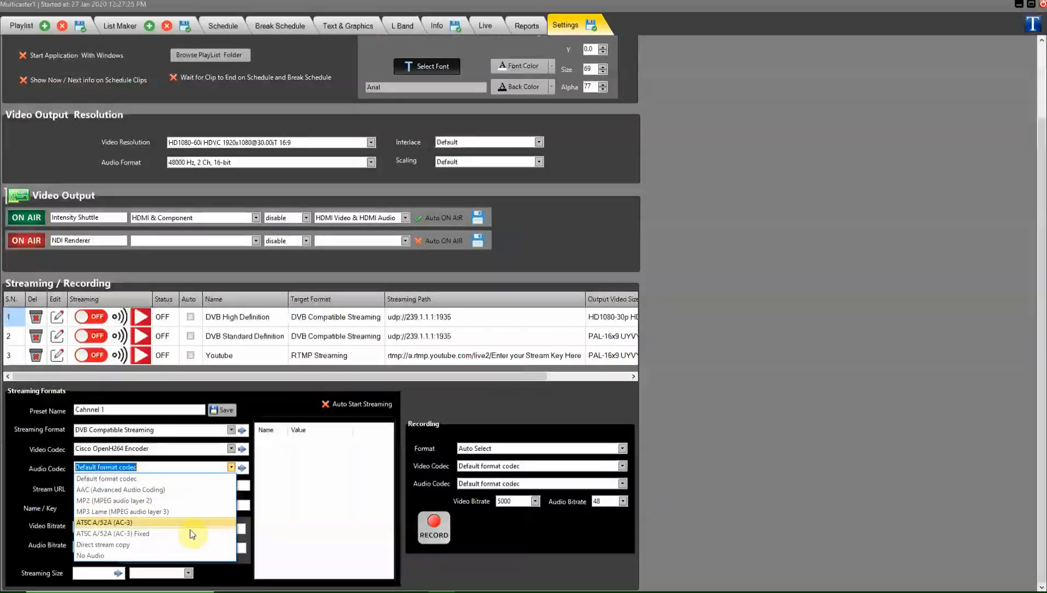
{"action": "mouse_move", "coordinate": [192, 524]}
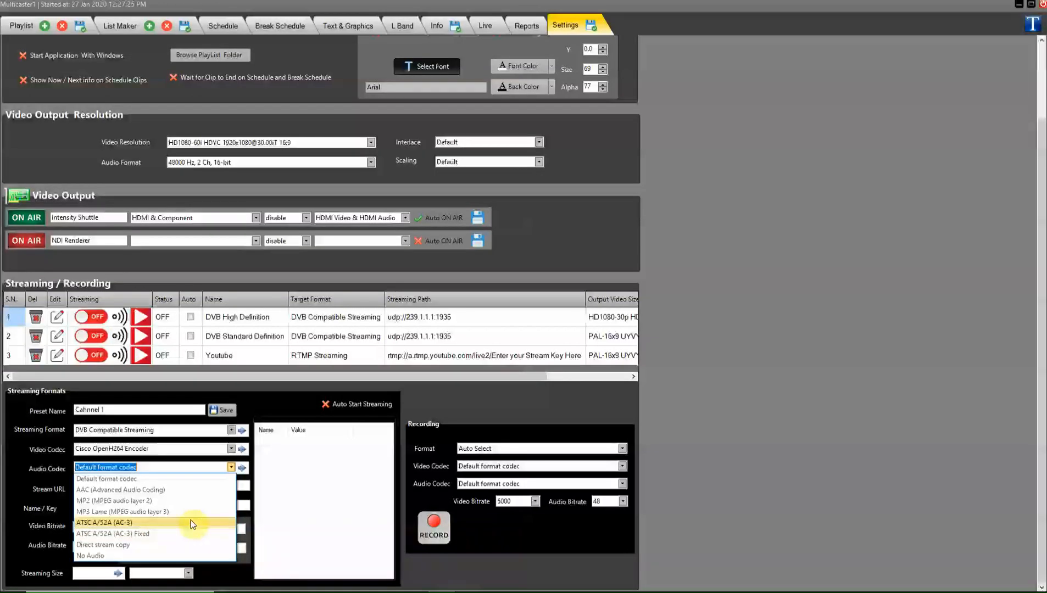
{"action": "left_click", "coordinate": [113, 500]}
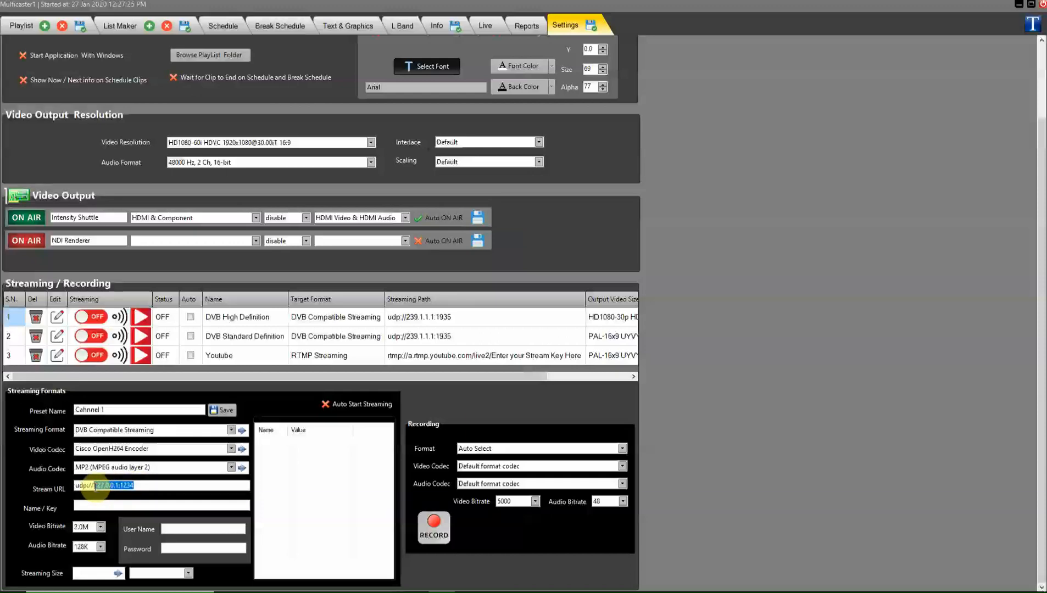
Finish the udp://224.1.1.1:1100 address, set streaming size 720x576 and enable Auto Start Streaming
{"action": "type", "text": "224."}
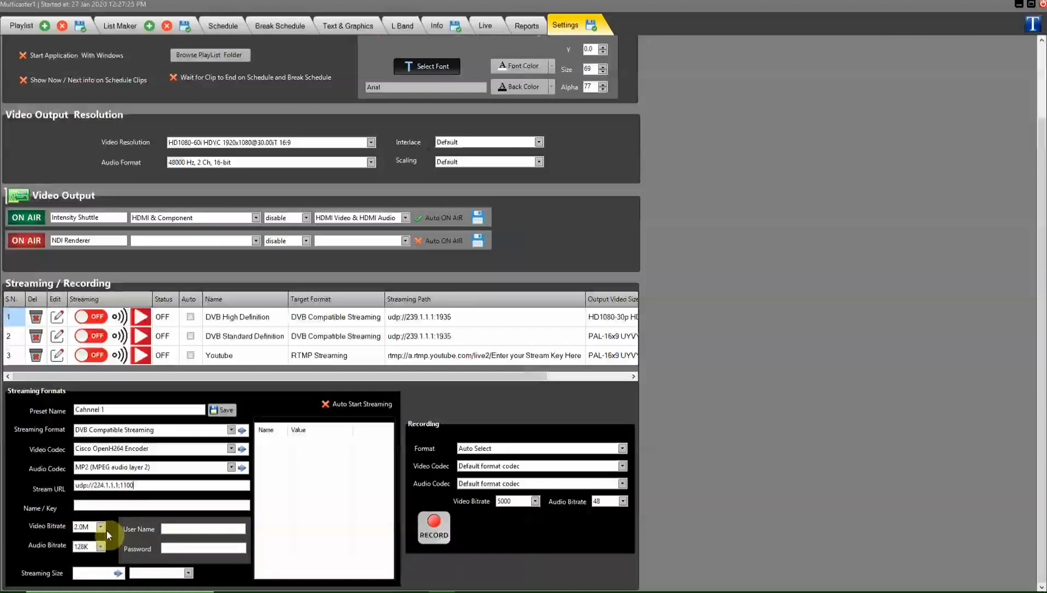
{"action": "left_click", "coordinate": [100, 527]}
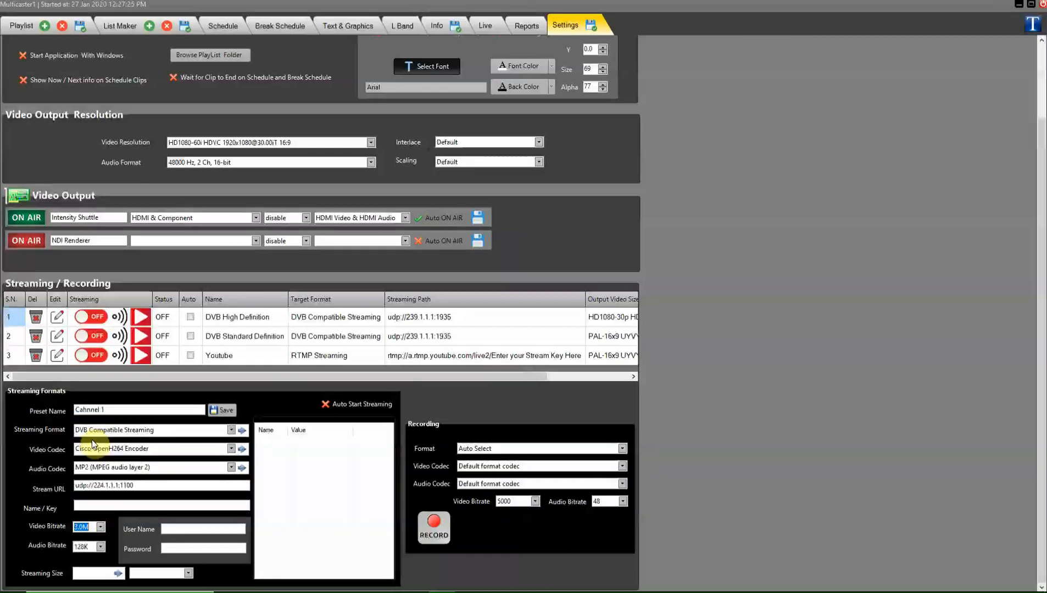
{"action": "mouse_move", "coordinate": [139, 559]}
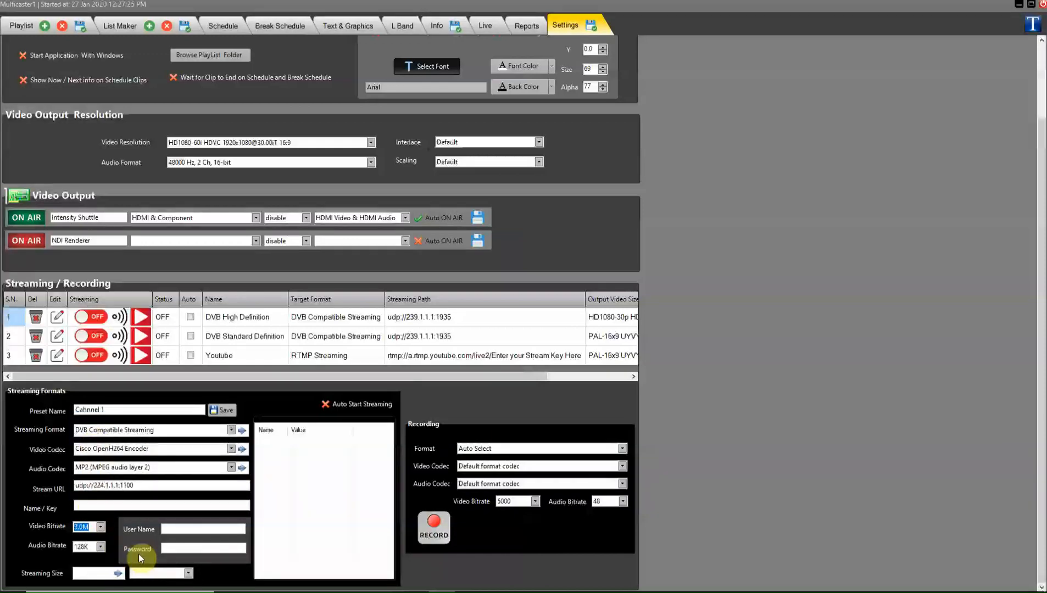
{"action": "left_click", "coordinate": [188, 574]}
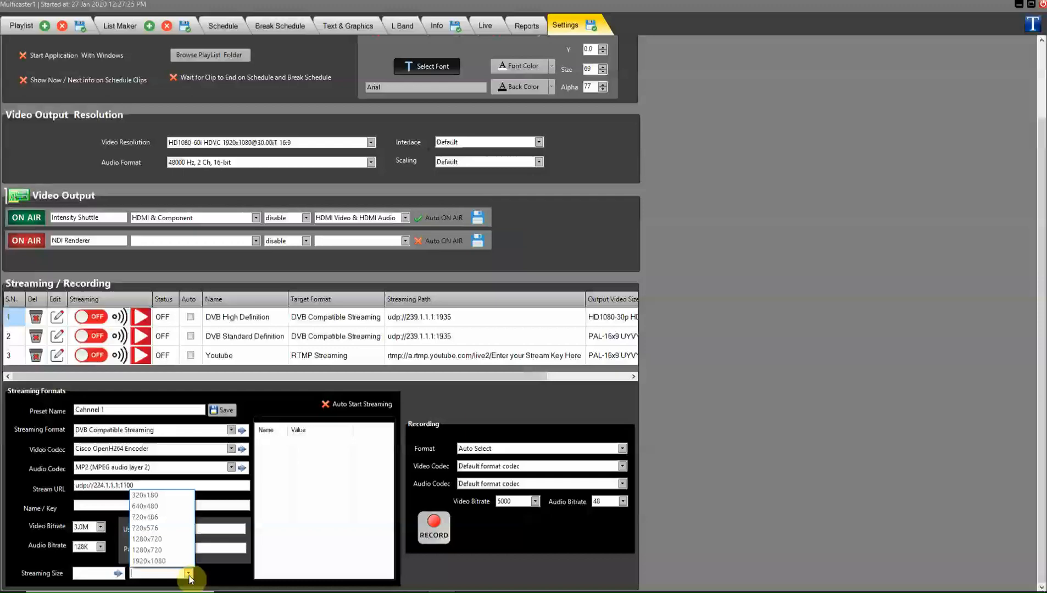
{"action": "mouse_move", "coordinate": [159, 529]}
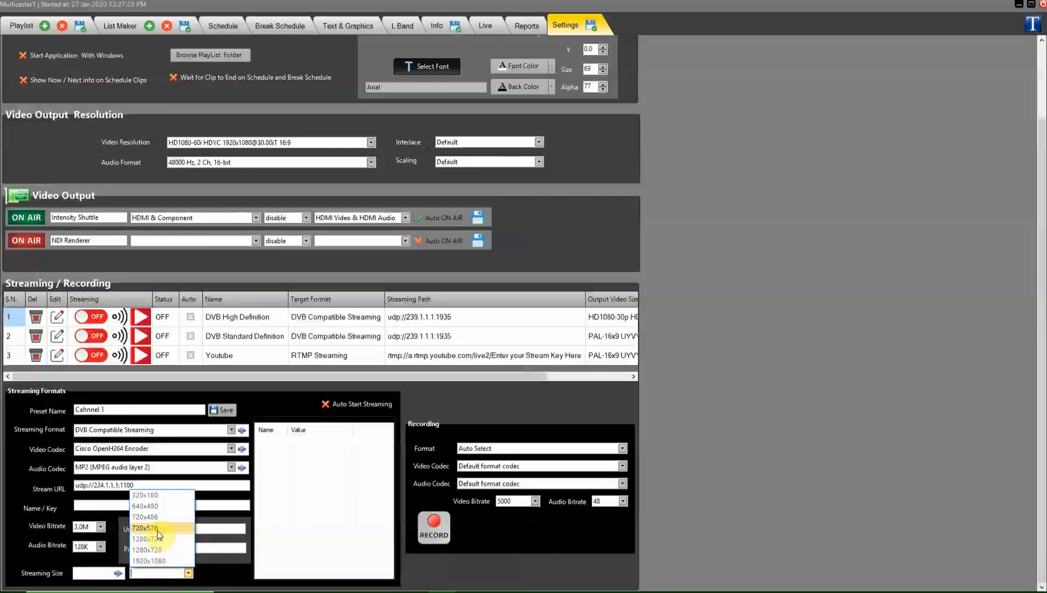
{"action": "left_click", "coordinate": [144, 529]}
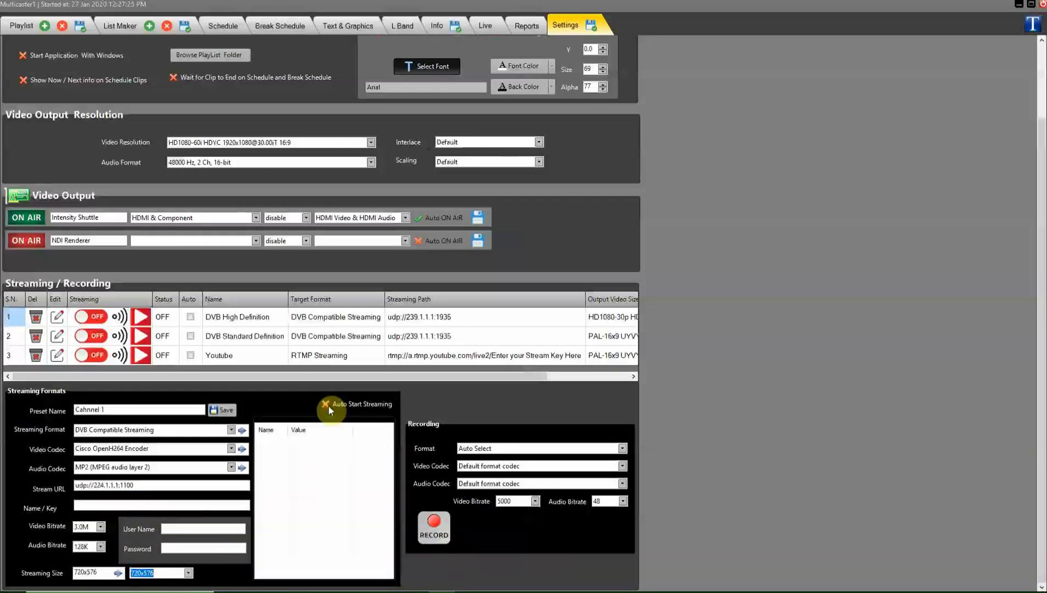
{"action": "left_click", "coordinate": [325, 404]}
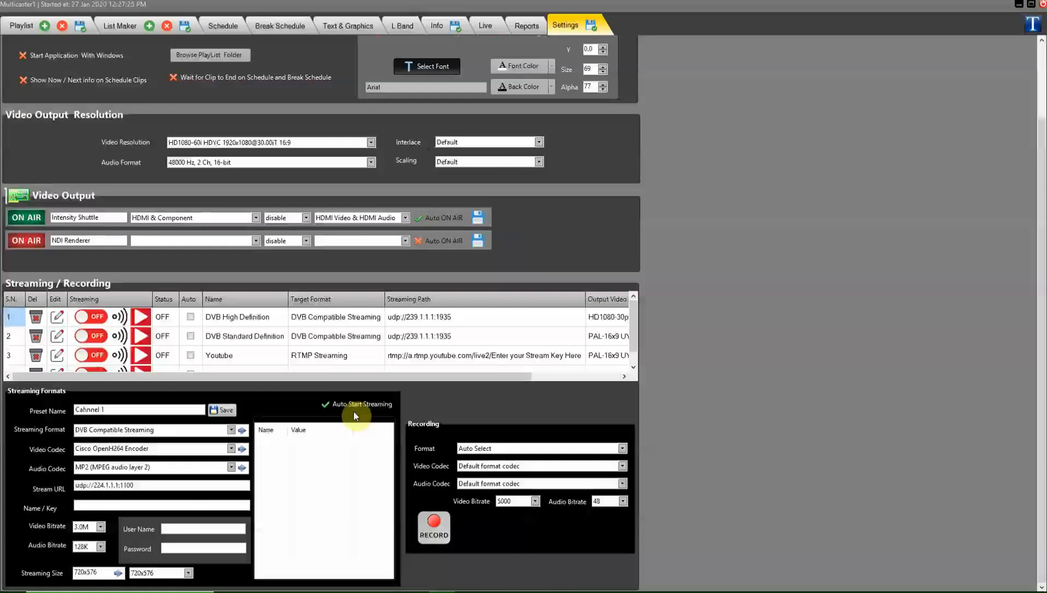
Save Cahnnel 1 to row 4 of the list and start streaming to udp://224.1.1.1:1100
{"action": "left_click", "coordinate": [224, 410]}
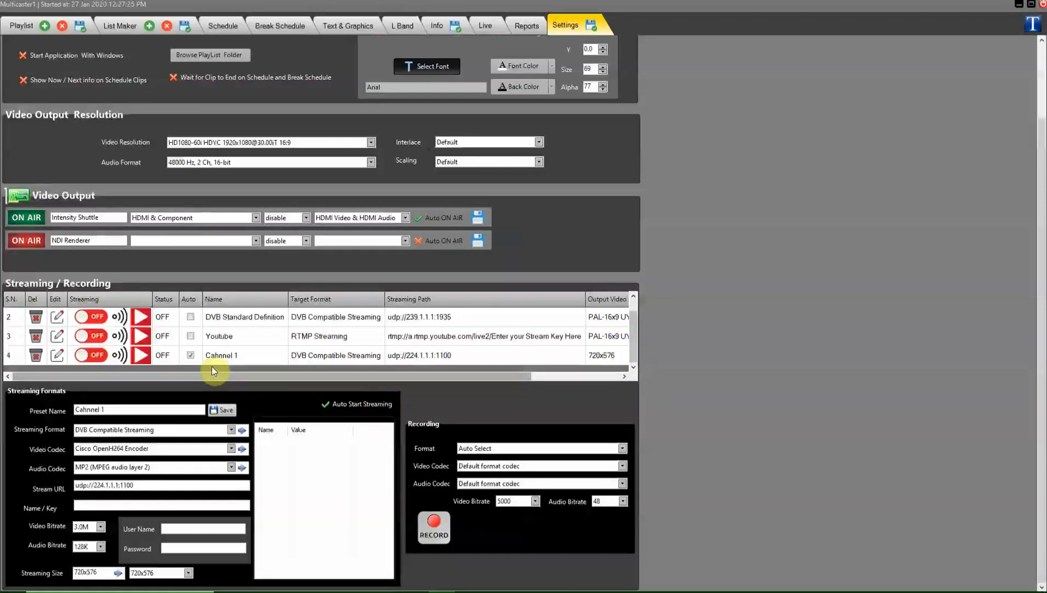
{"action": "mouse_move", "coordinate": [245, 363]}
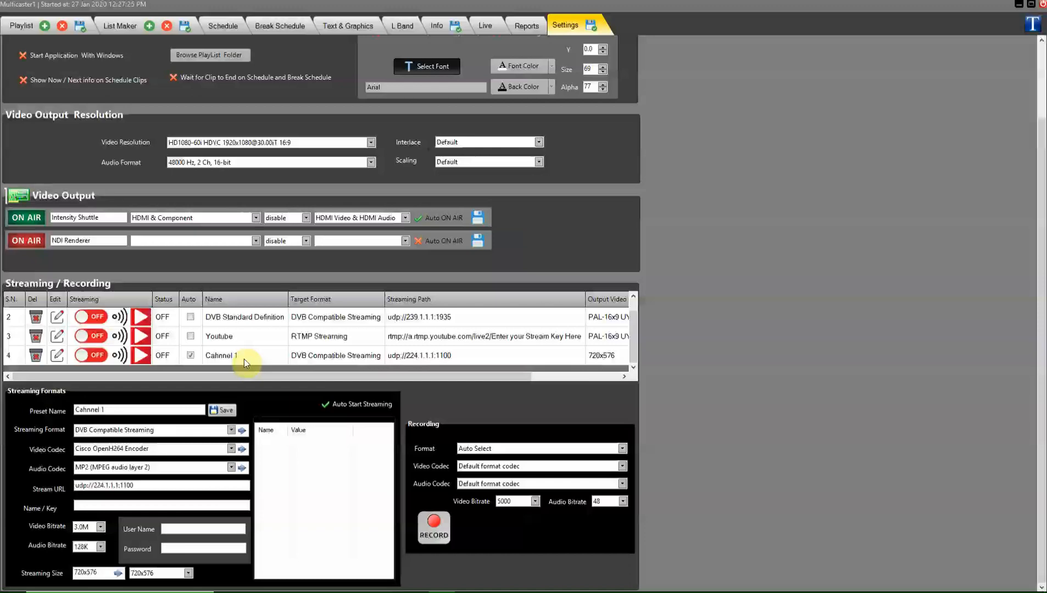
{"action": "mouse_move", "coordinate": [67, 361]}
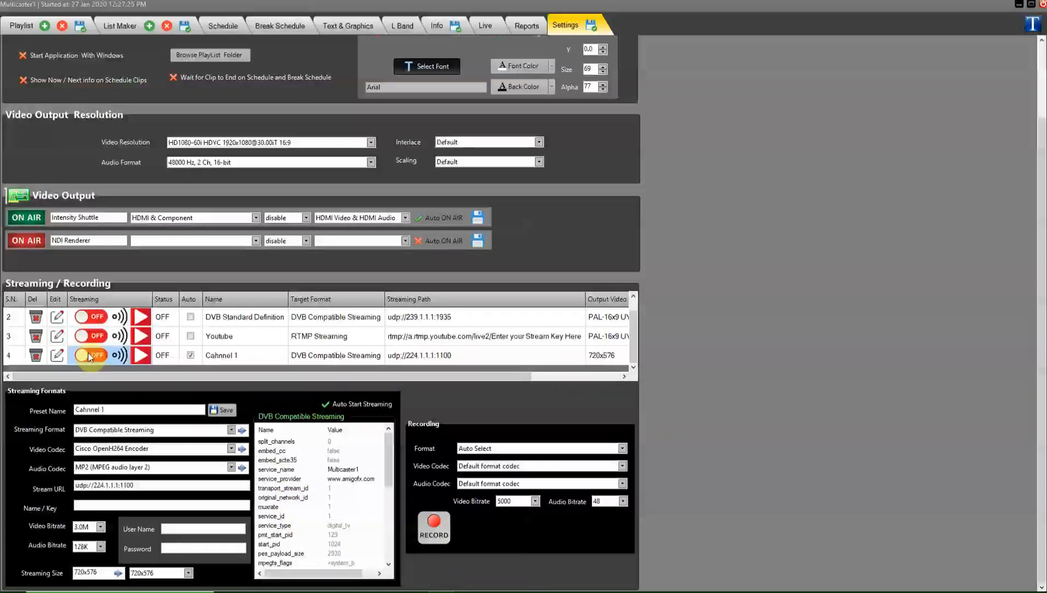
{"action": "left_click", "coordinate": [89, 355]}
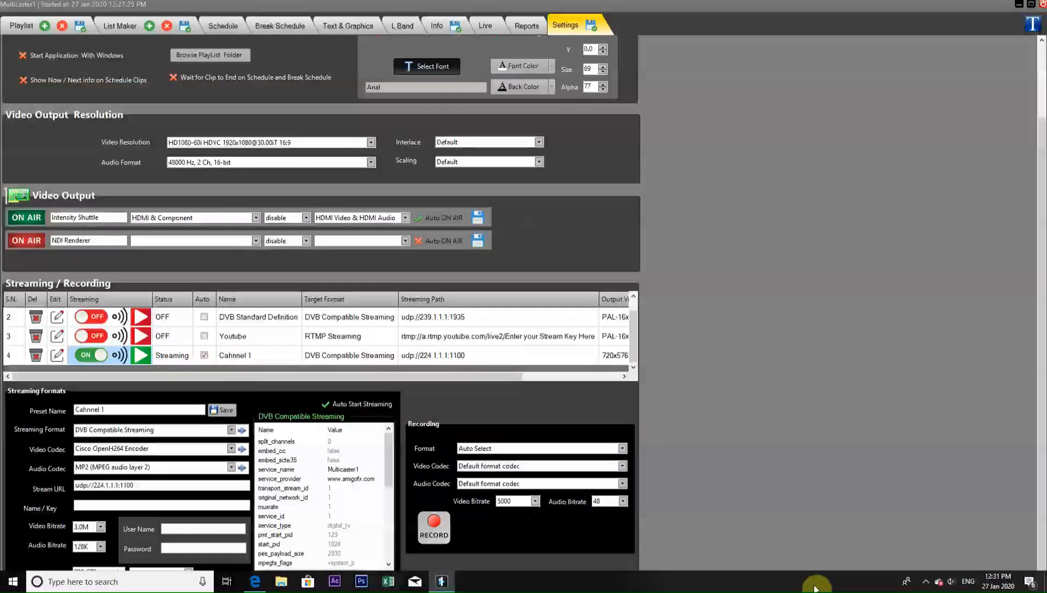
{"action": "mouse_move", "coordinate": [764, 373]}
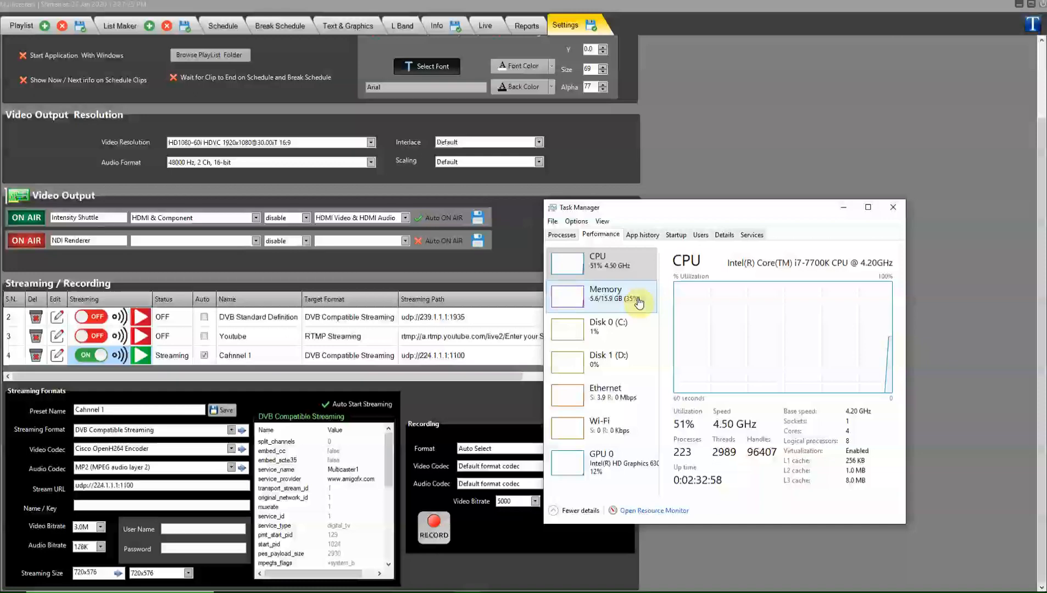
Check Ethernet throughput (about 4.0 Mbps) in Task Manager and search 'v' to launch VLC
{"action": "left_click", "coordinate": [600, 393]}
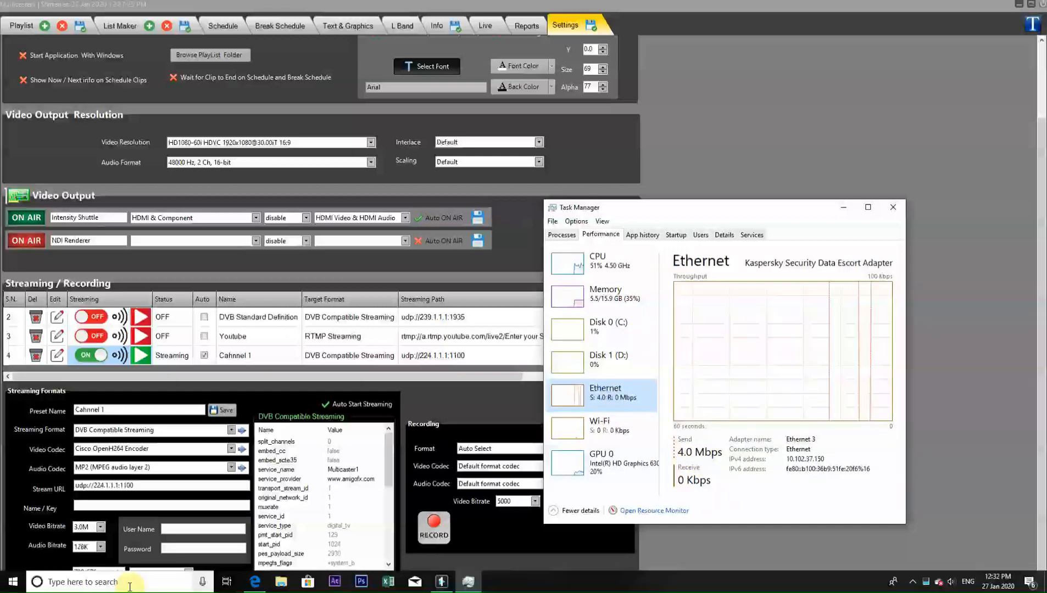
{"action": "type", "text": "v"}
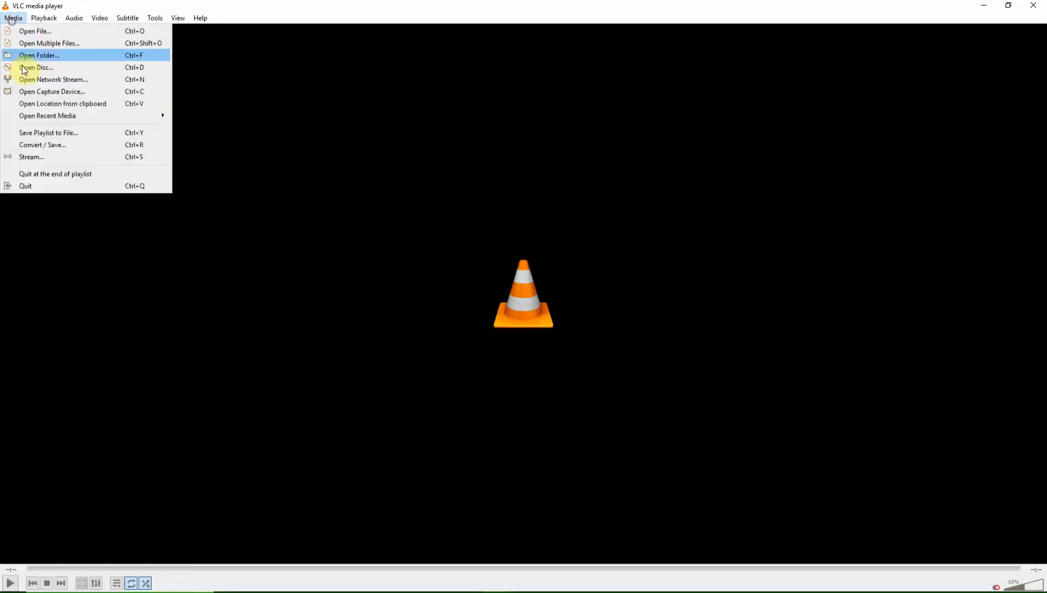
{"action": "left_click", "coordinate": [51, 79]}
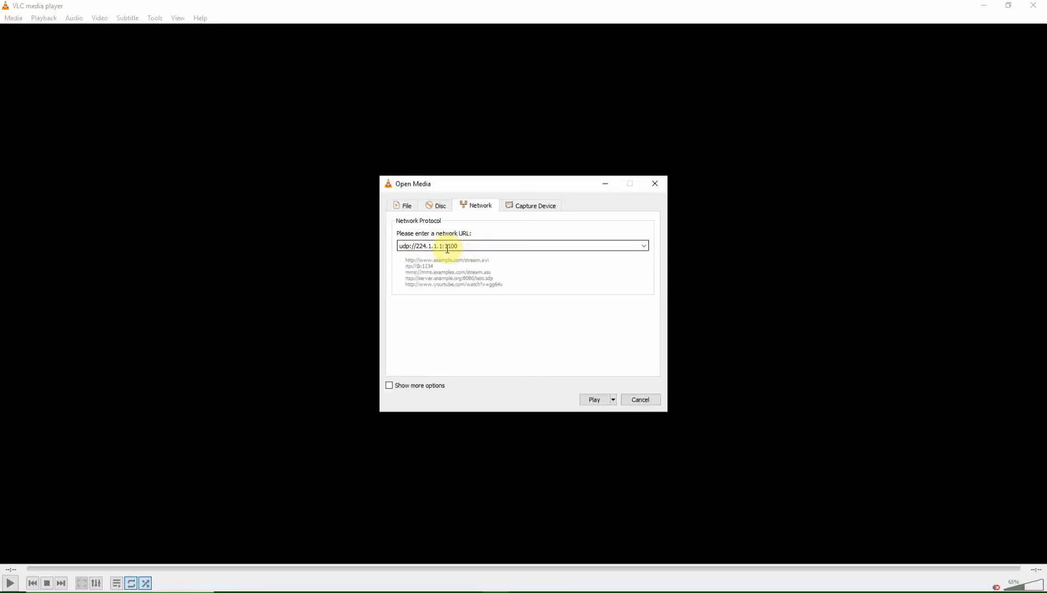
{"action": "triple_click", "coordinate": [434, 246]}
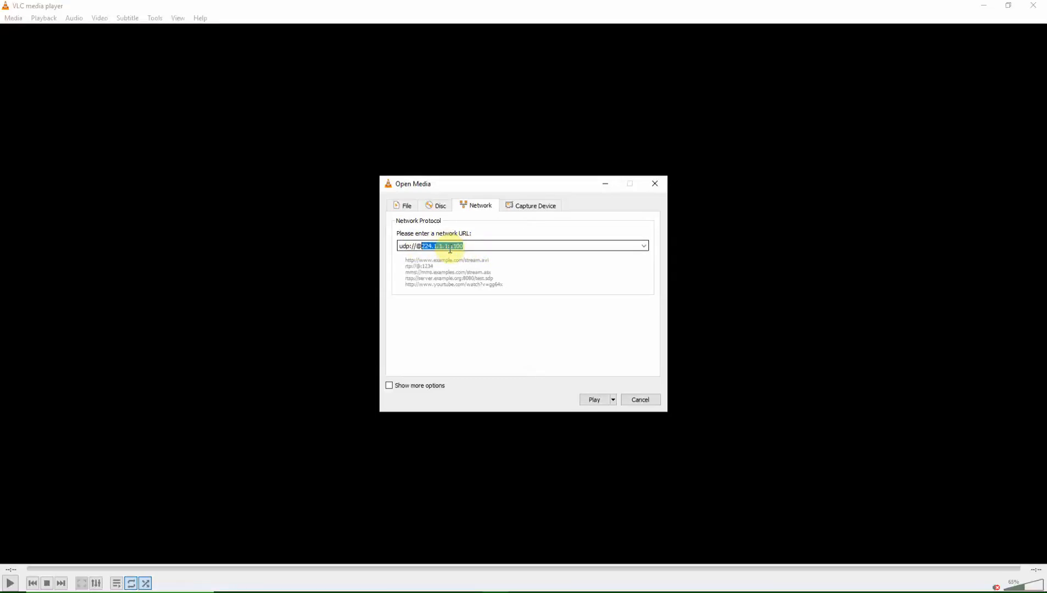
{"action": "left_click", "coordinate": [593, 399]}
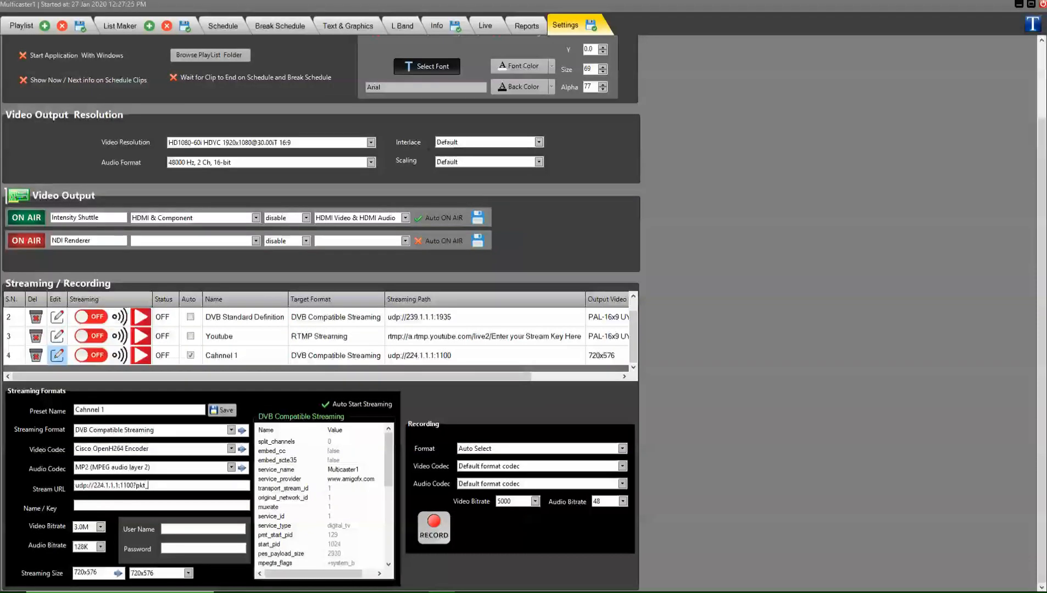
Append ?pkt_size=188 to the Cahnnel 1 stream URL and save the preset
{"action": "type", "text": "size="}
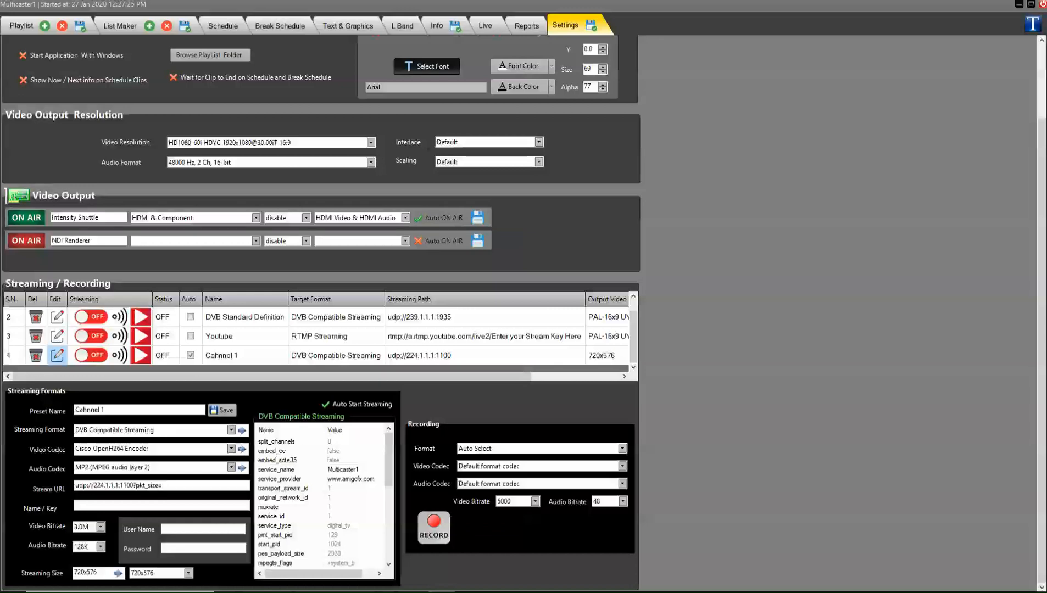
{"action": "type", "text": "188"}
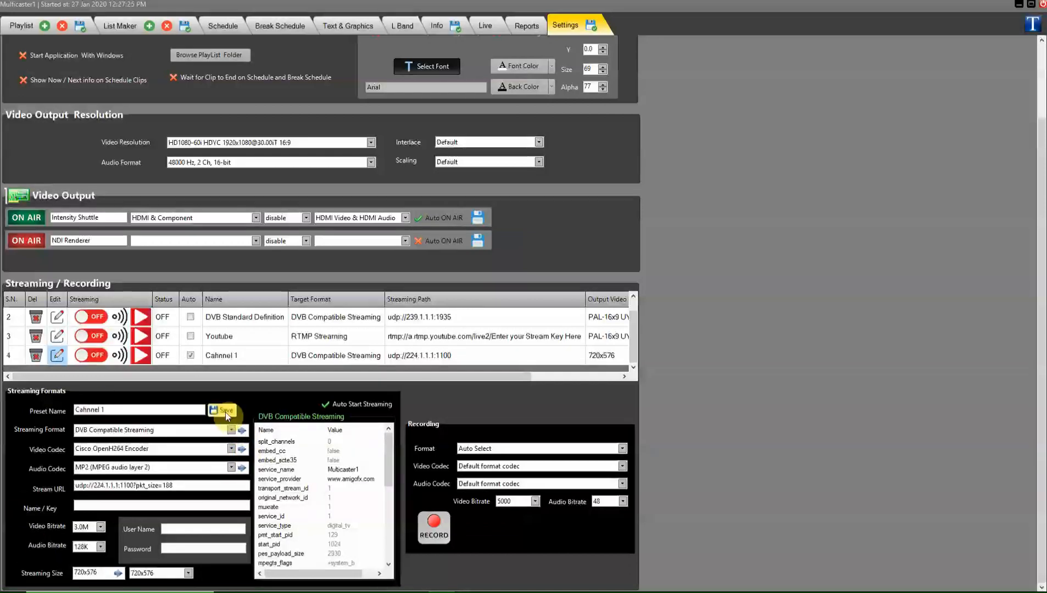
{"action": "left_click", "coordinate": [224, 409]}
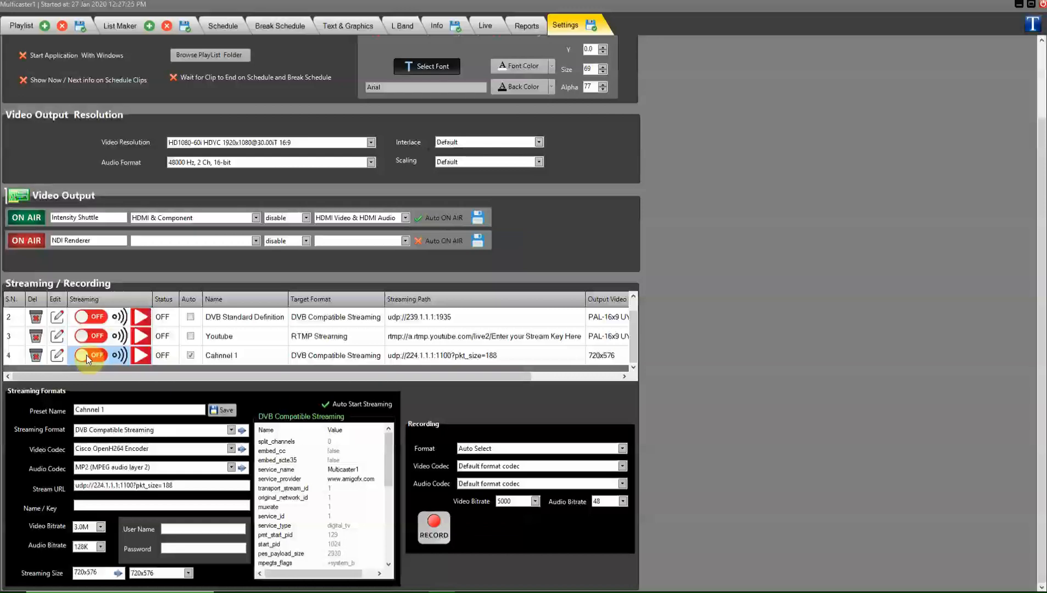
Restart Cahnnel 1 streaming with the new URL, then stop it
{"action": "left_click", "coordinate": [89, 355]}
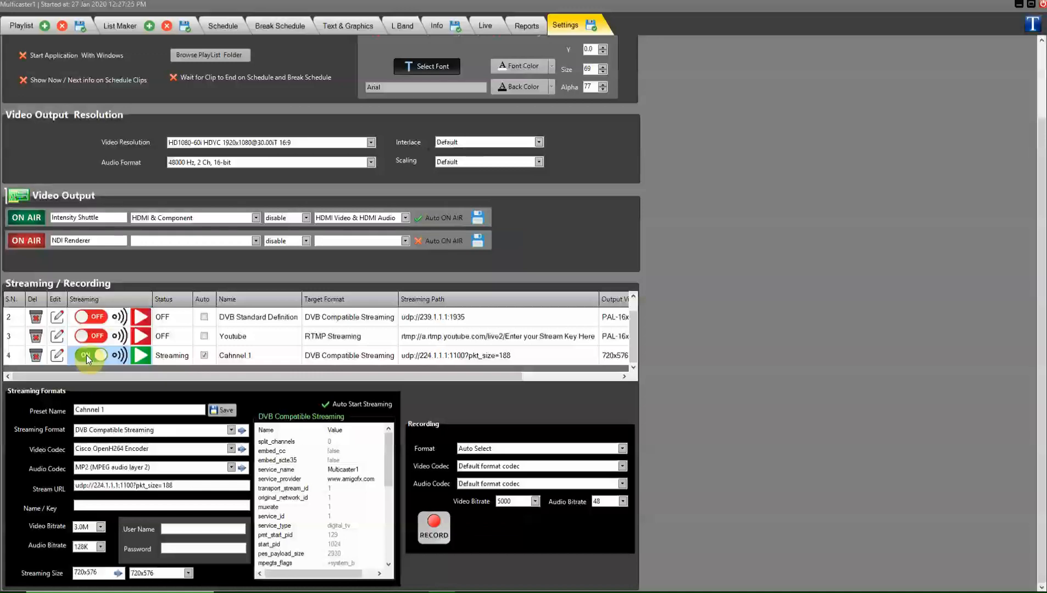
{"action": "left_click", "coordinate": [85, 355]}
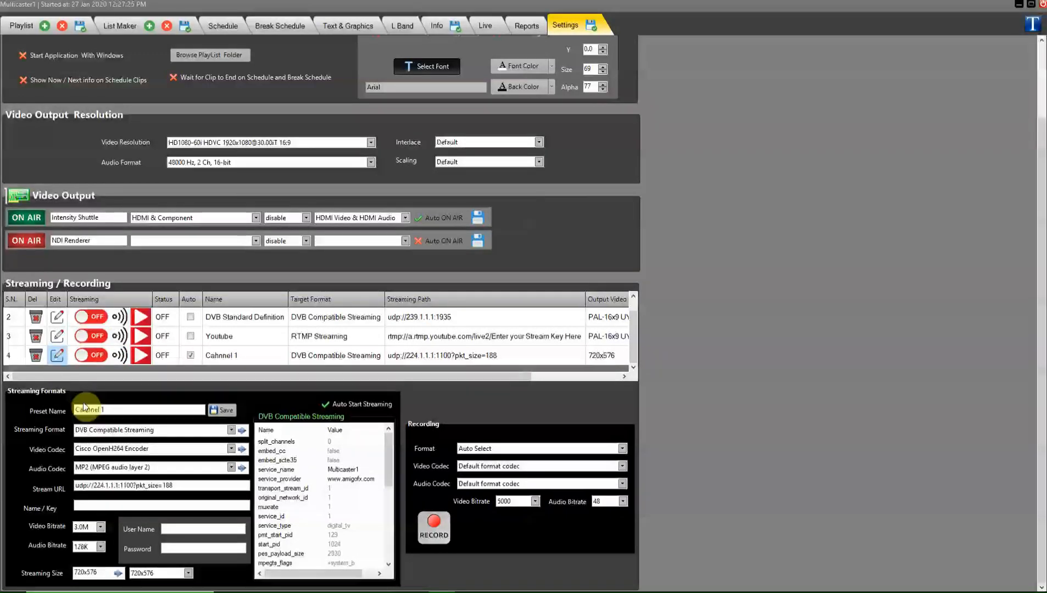
Replace the pkt_size option with ?local_addr=10.102.37.150 in the stream URL, unsaved
{"action": "double_click", "coordinate": [134, 485]}
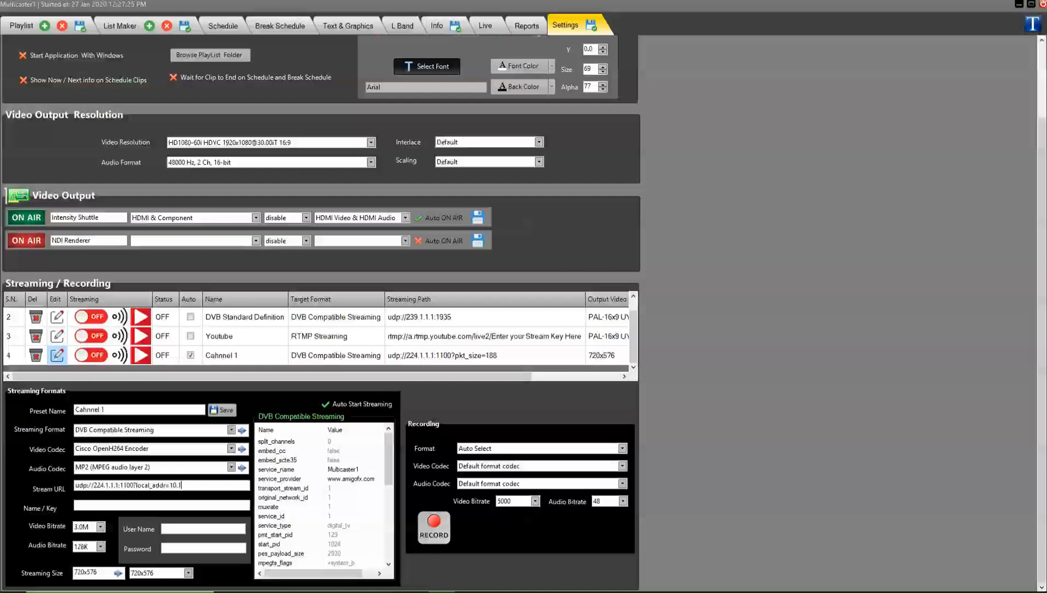
{"action": "left_click", "coordinate": [469, 582]}
{"action": "type", "text": "02.37"}
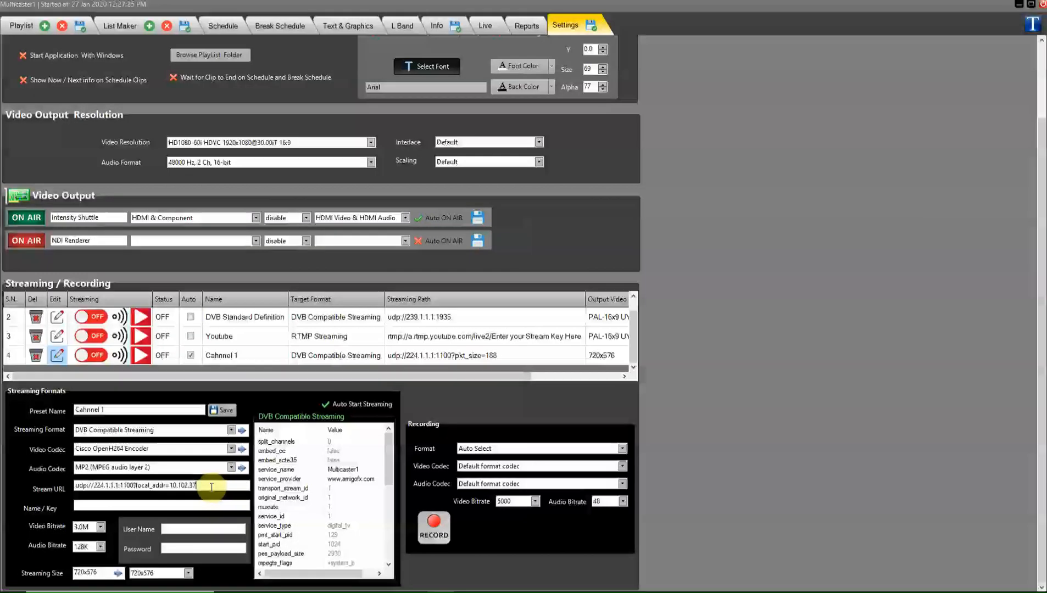
{"action": "type", "text": ".150"}
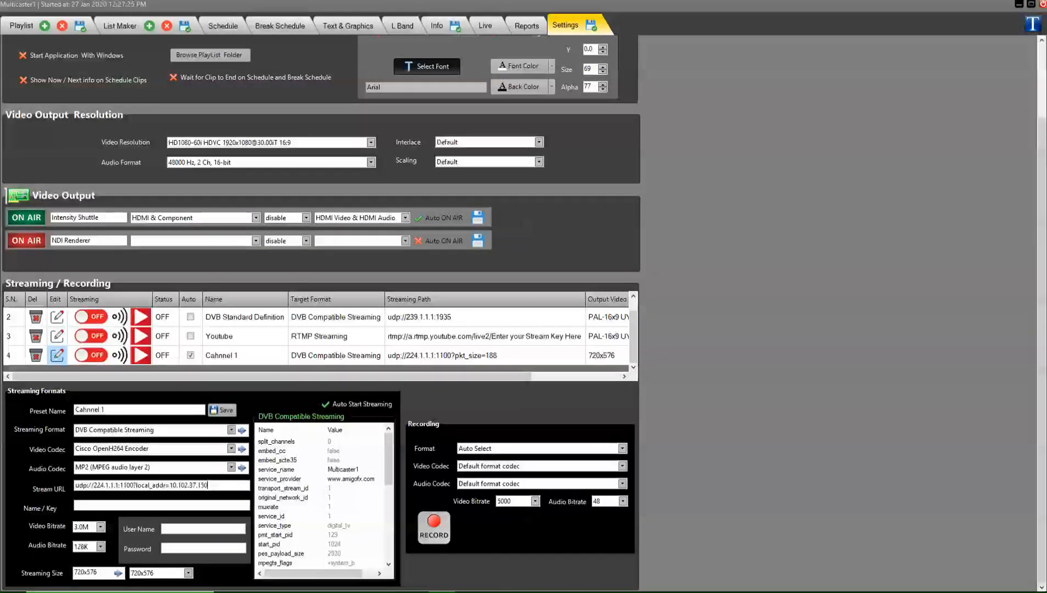